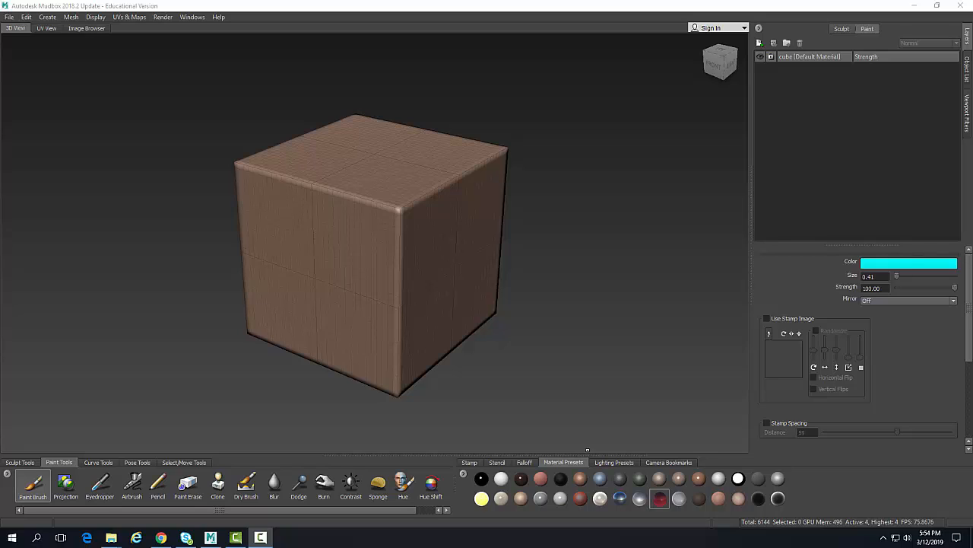
mouse_move(835, 297)
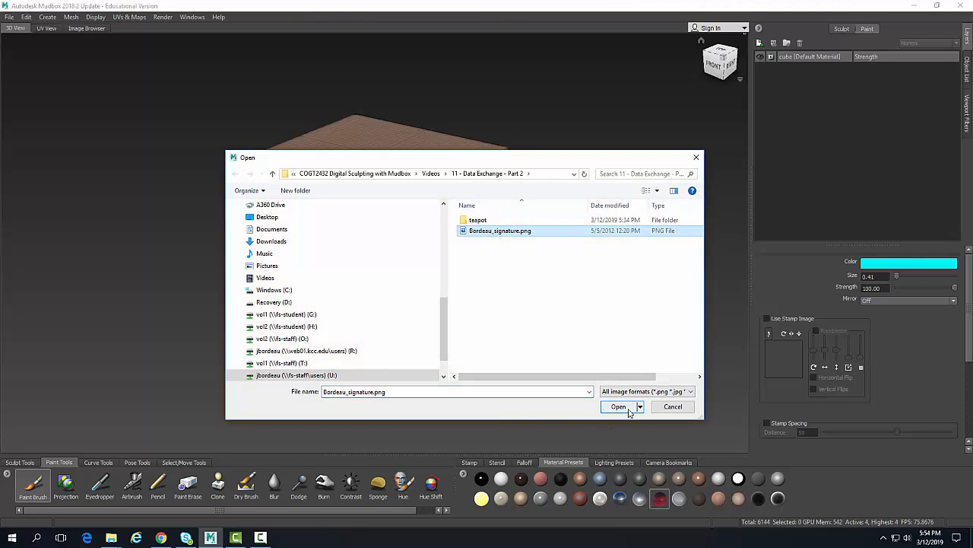
Step: Confirm the caricature PNG as the image to import as a paint layer
click(619, 406)
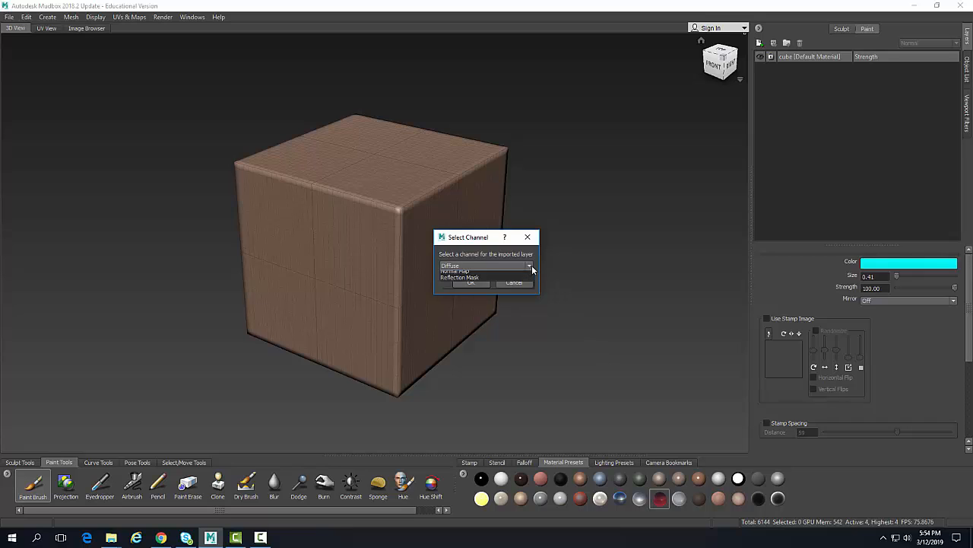
Step: Assign the imported caricature layer to the Diffuse channel
click(529, 266)
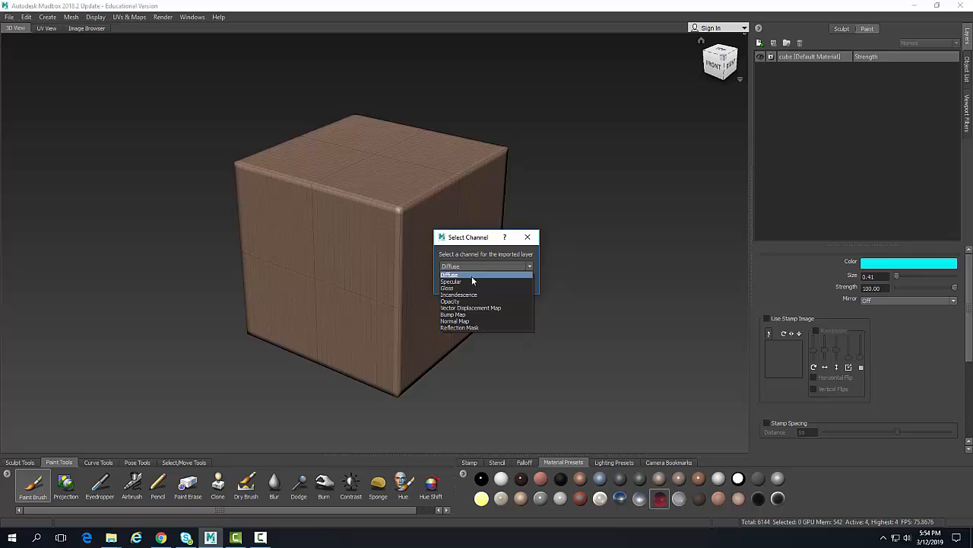
click(450, 274)
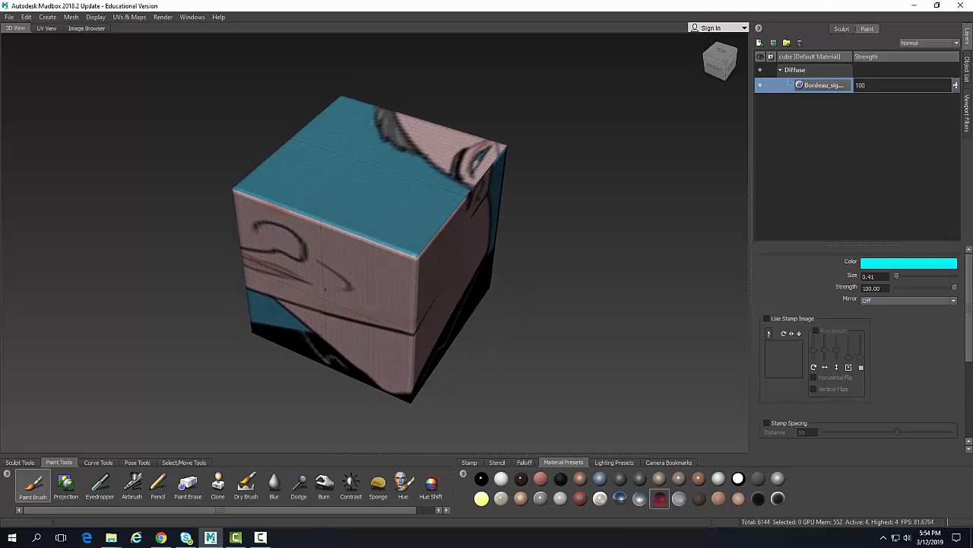
Step: With the Sculpt tool, push bulges into the cube's surface and orbit to view them
click(20, 461)
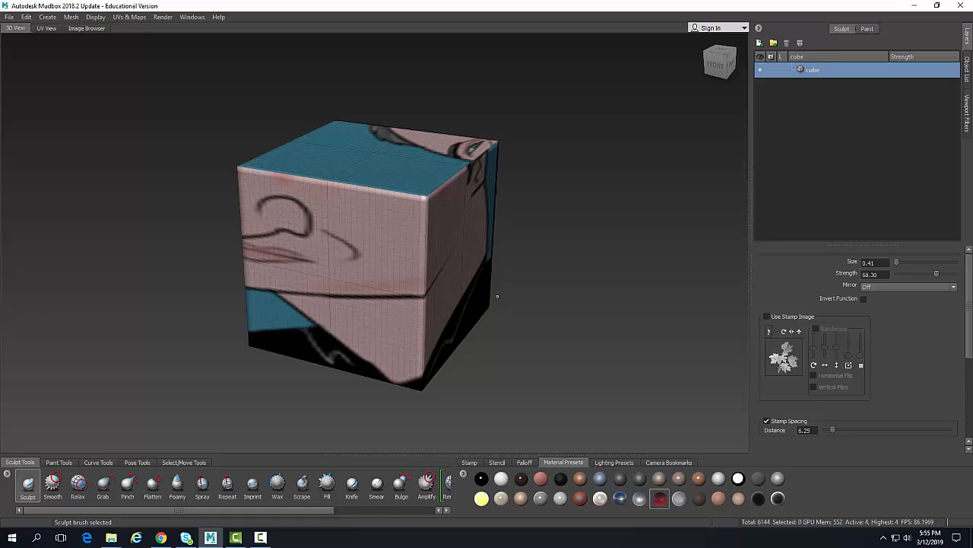
drag(896, 263, 924, 262)
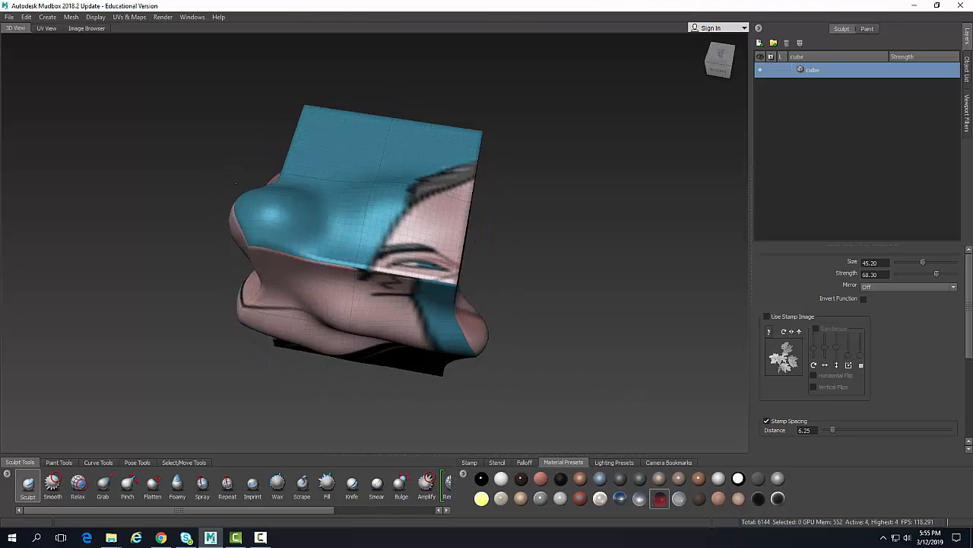
drag(357, 244, 525, 294)
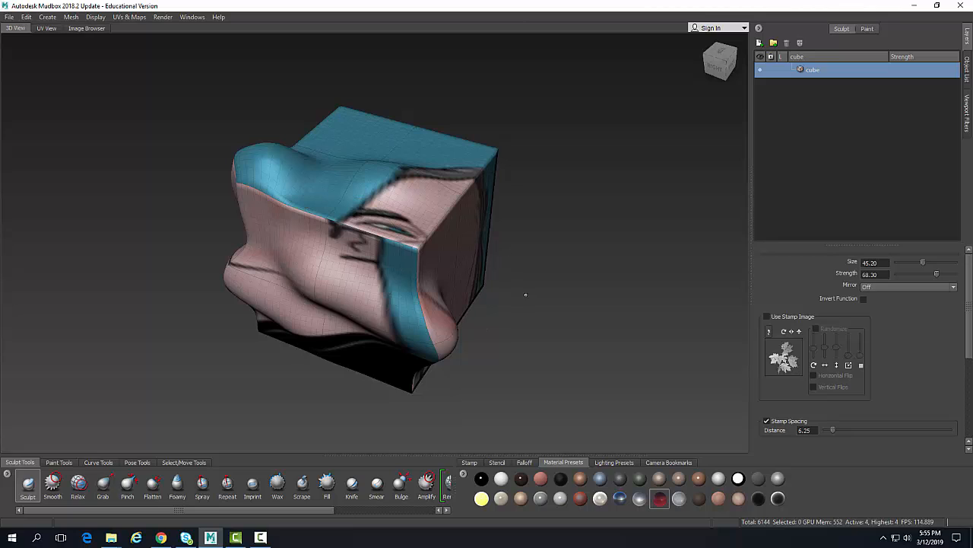
mouse_move(551, 318)
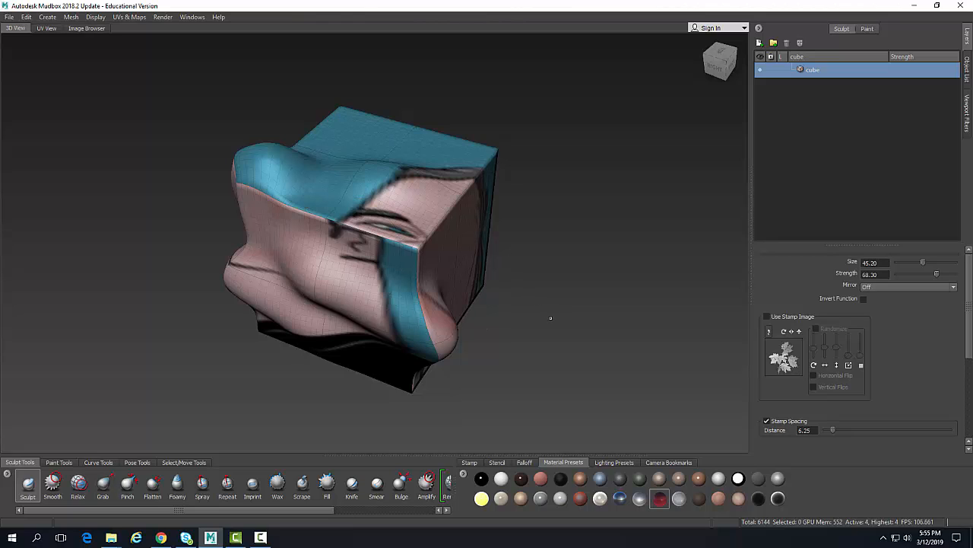